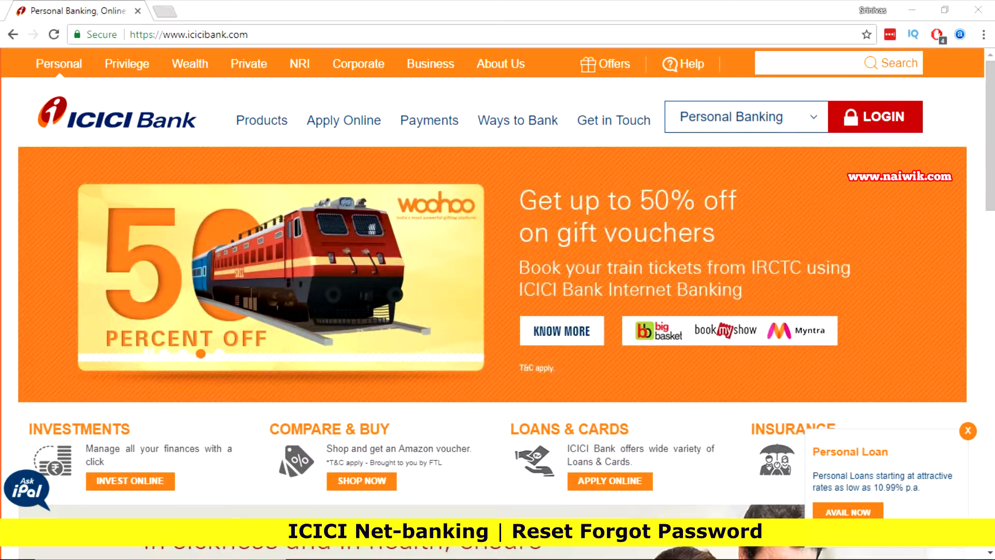
Go from icicibank.com through the Safe Online Banking page to the Internet Banking login page.
left_click(875, 116)
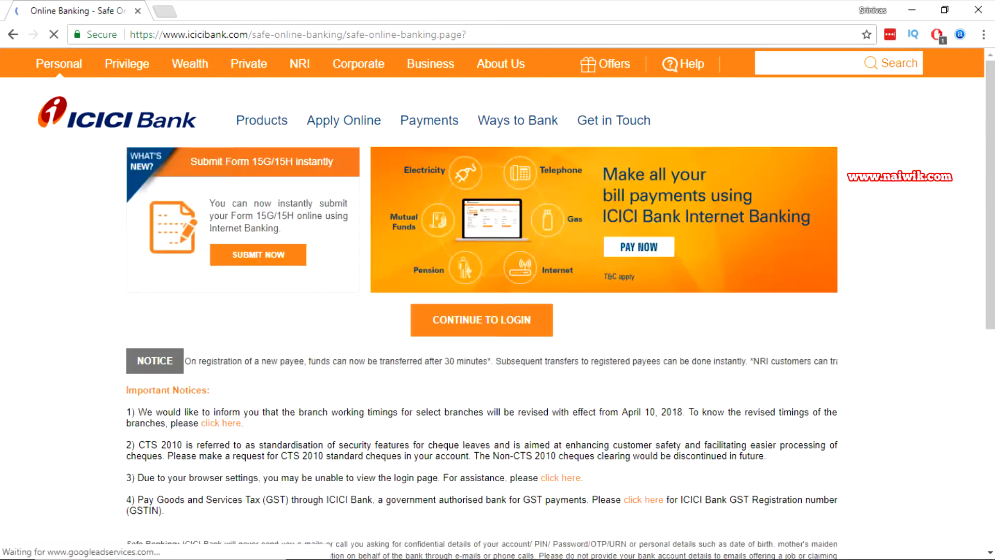
left_click(481, 319)
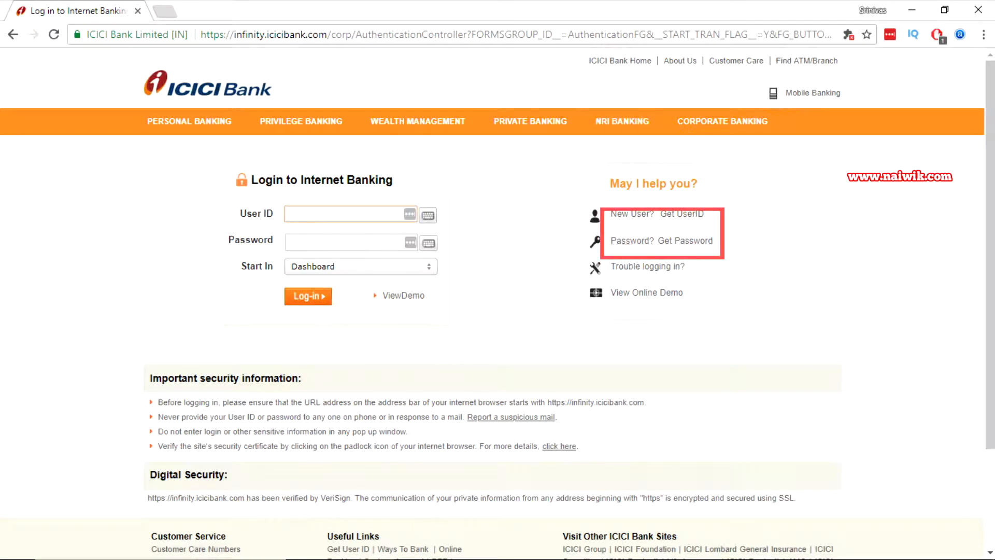
mouse_move(687, 240)
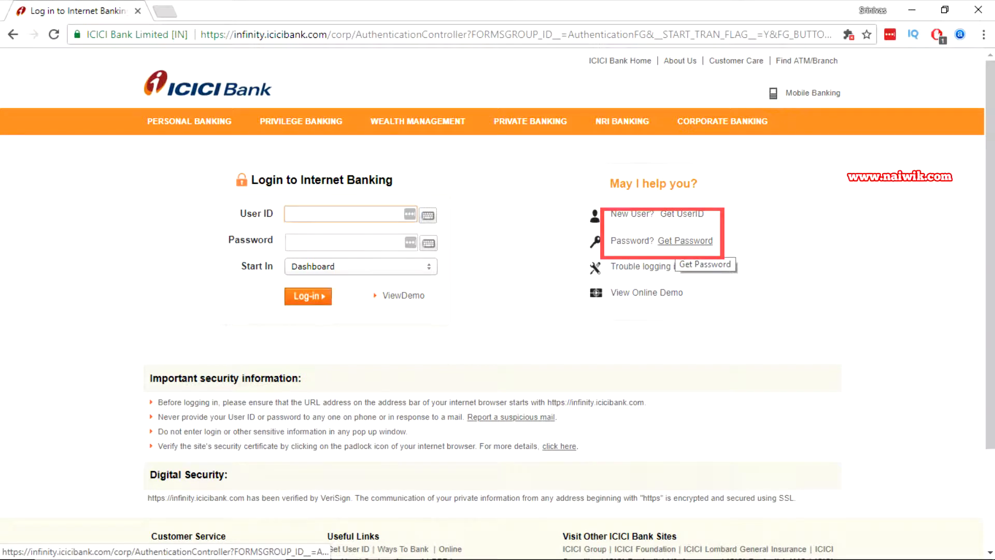
Start the Get Password three-step online password generation flow.
left_click(682, 241)
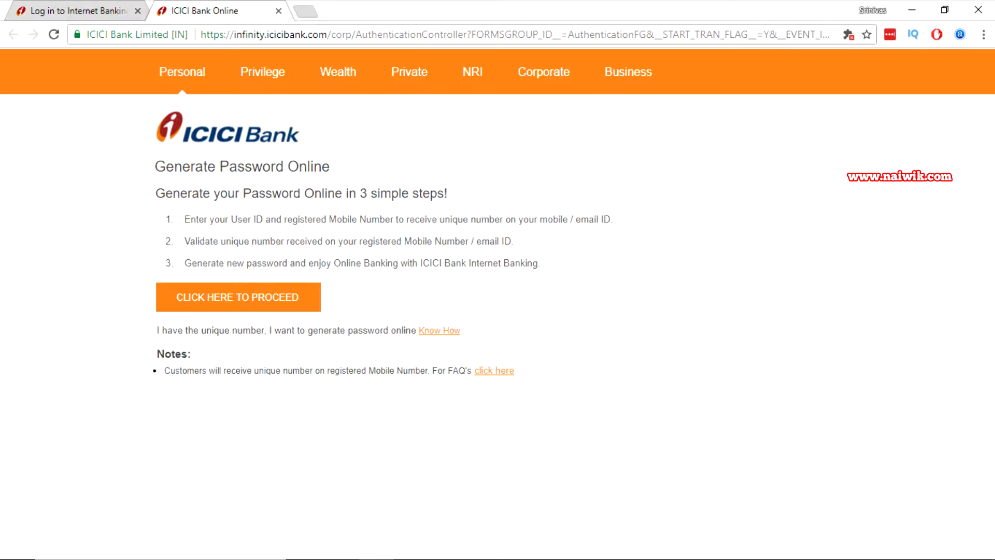
left_click(238, 298)
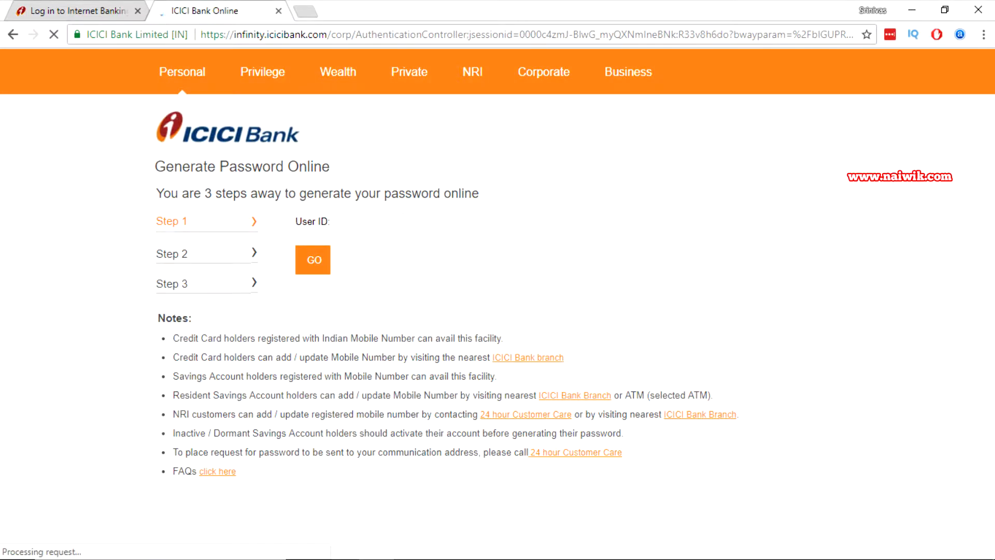
Submit the User ID and the registered mobile number to receive a unique number by SMS.
left_click(511, 222)
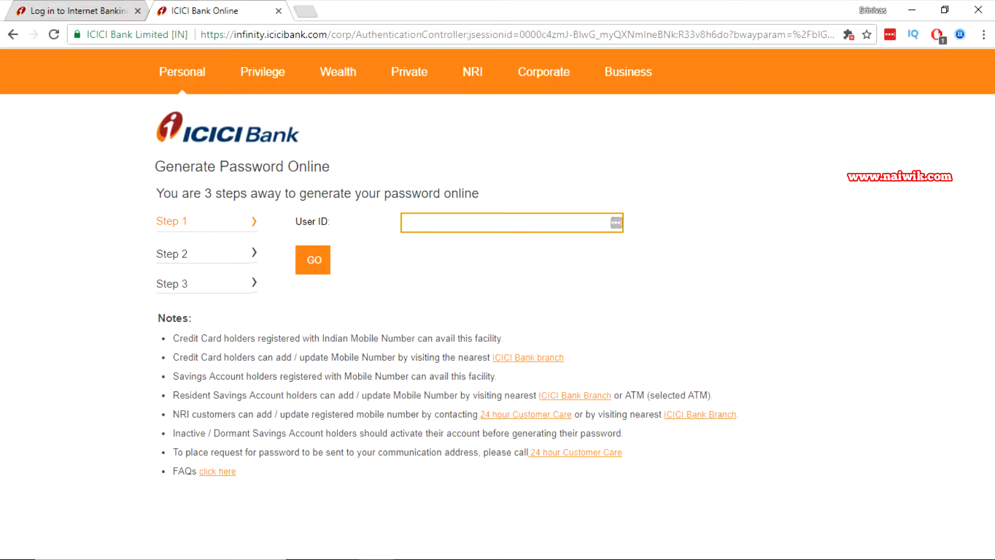
left_click(312, 260)
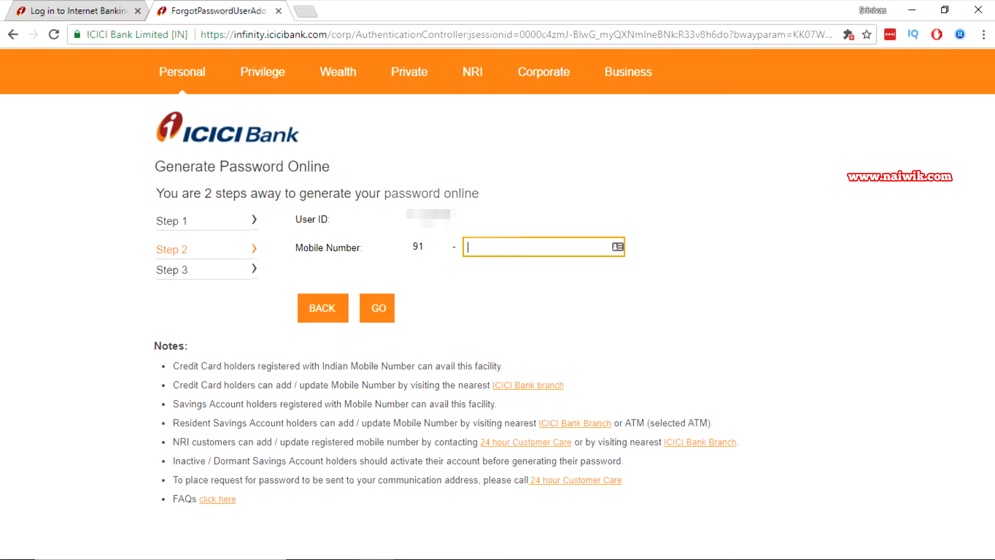
left_click(376, 308)
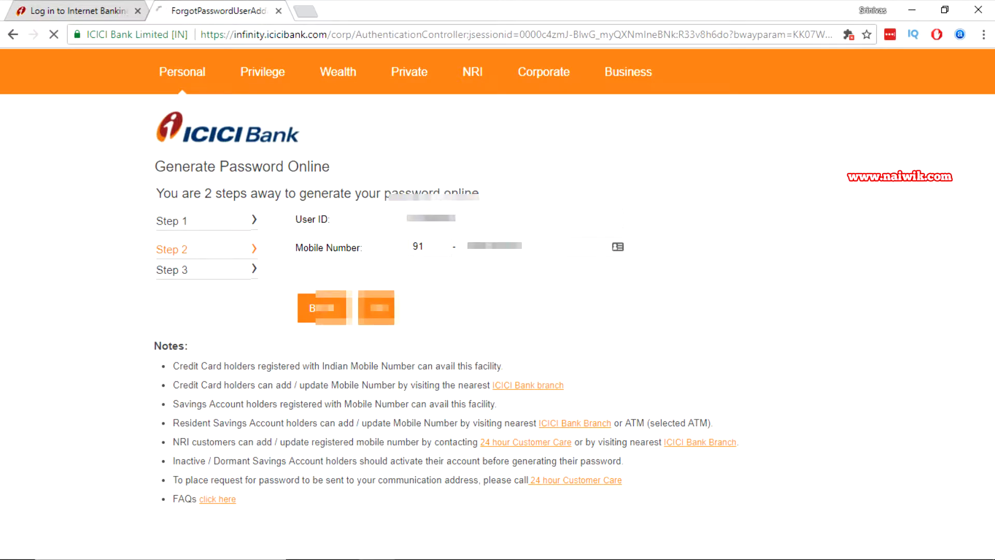
left_click(321, 308)
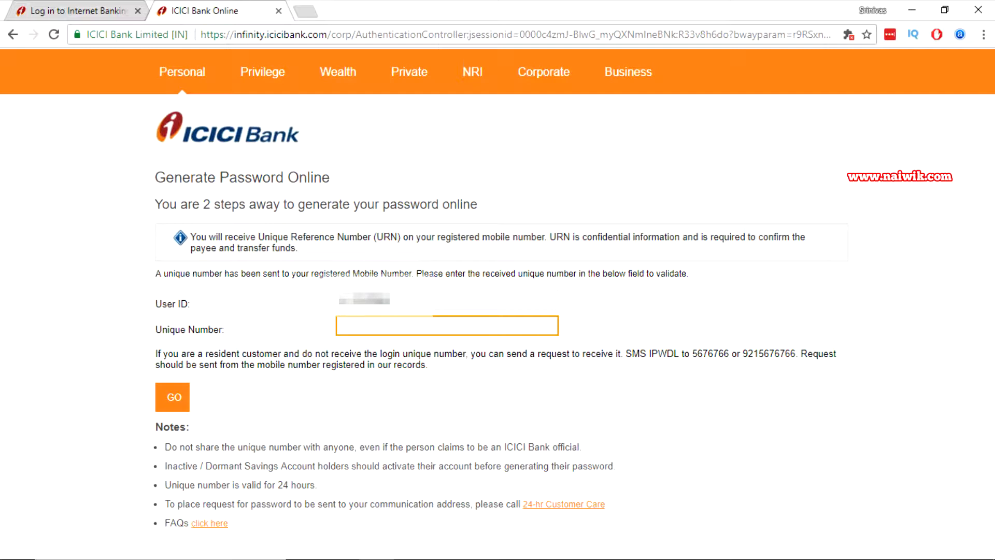
Enter the received unique number and validate it to reach the new-password step.
left_click(445, 325)
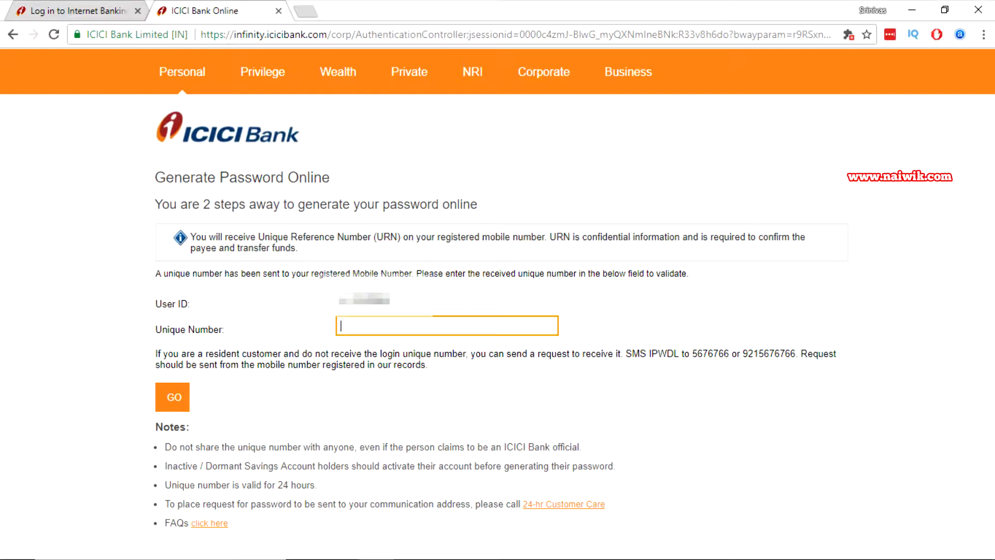
left_click(172, 397)
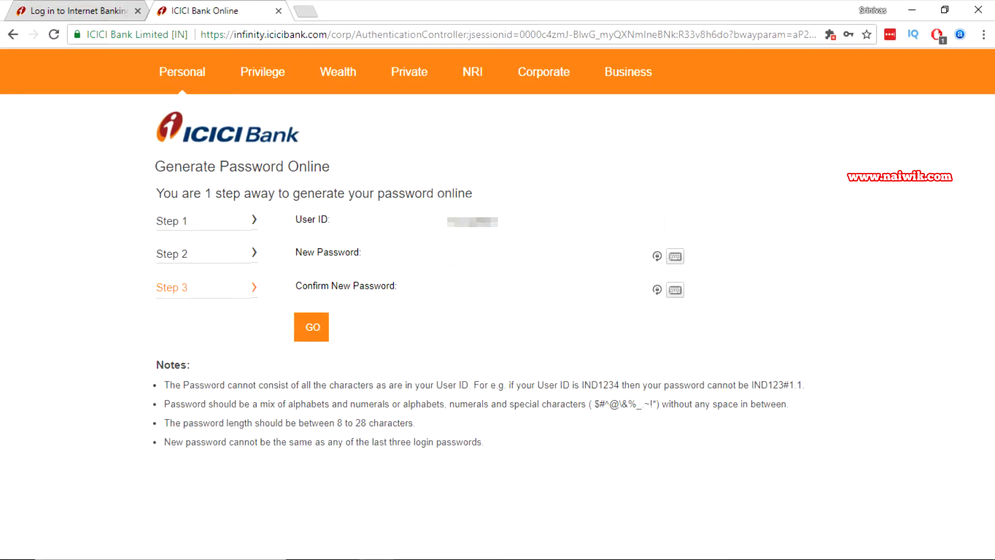
Enter and confirm the new login password so it is generated successfully.
left_click(546, 256)
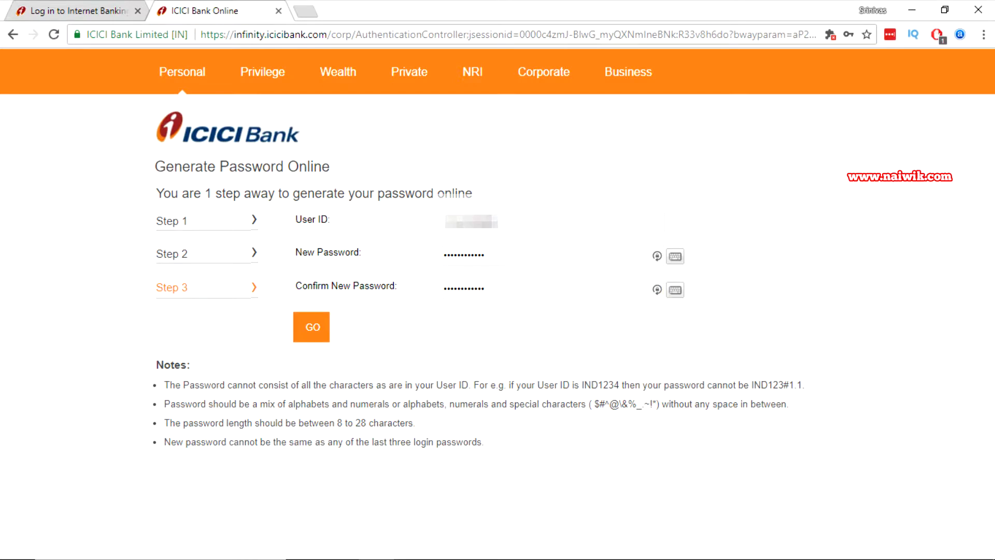
left_click(311, 326)
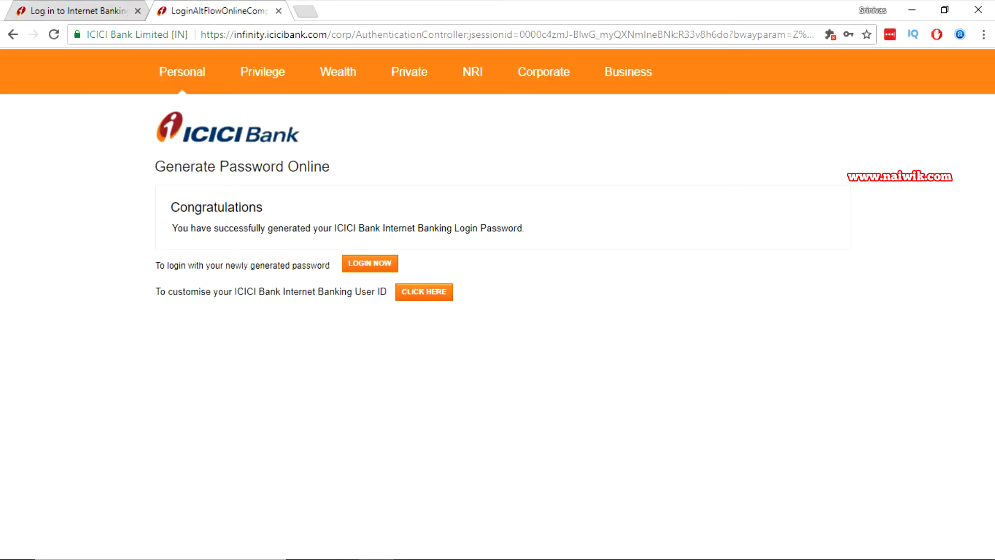
left_click_drag(172, 228, 412, 228)
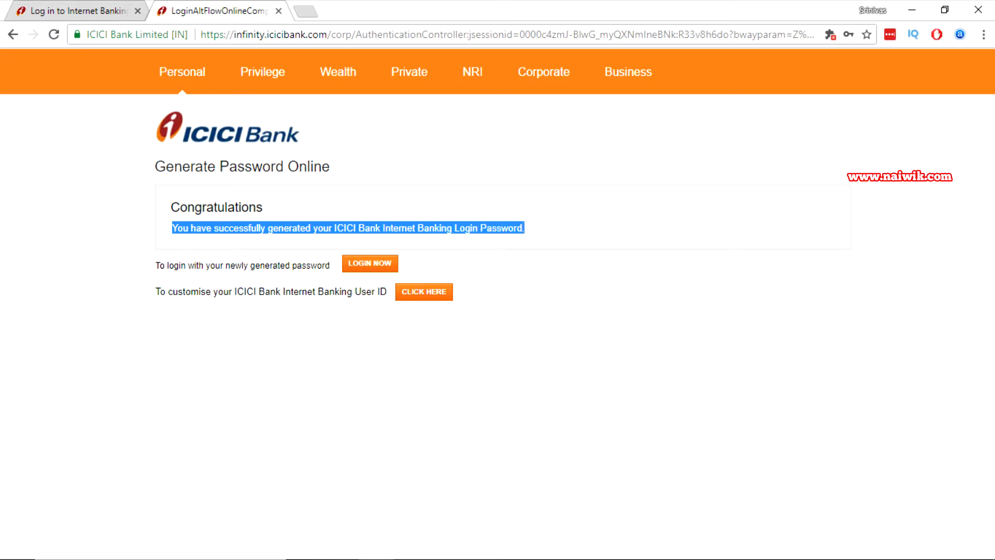
left_click(369, 263)
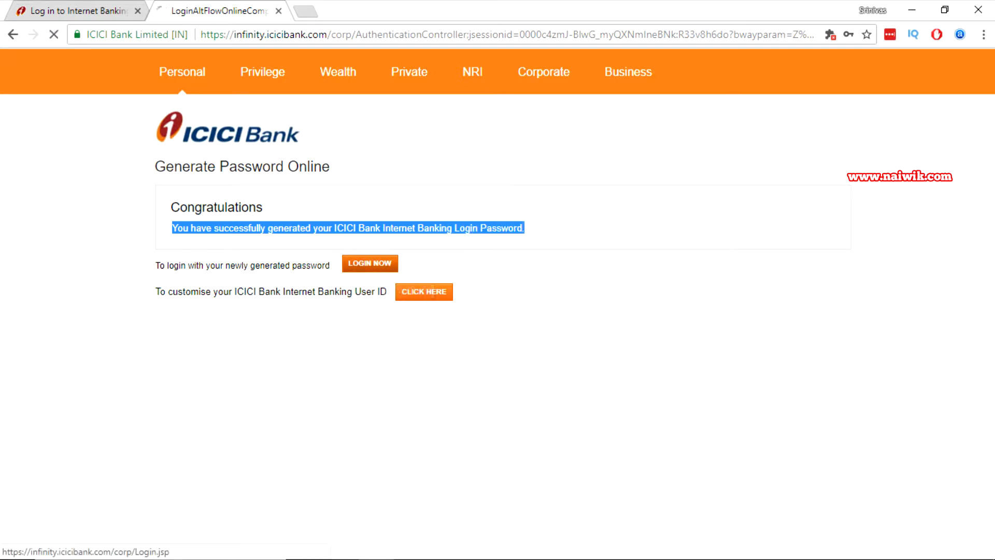
Sign in with the new password to reach the My View account dashboard.
left_click(369, 262)
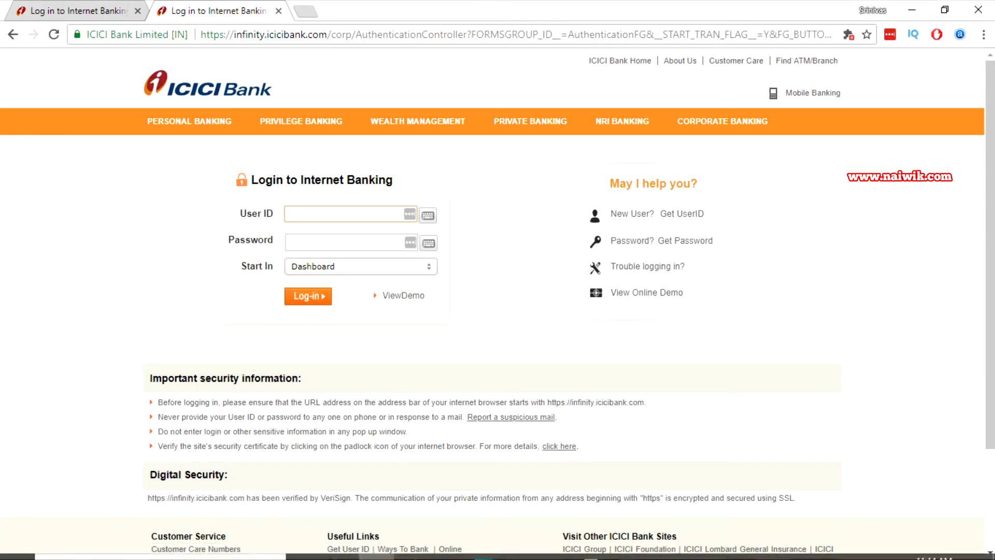
left_click(308, 295)
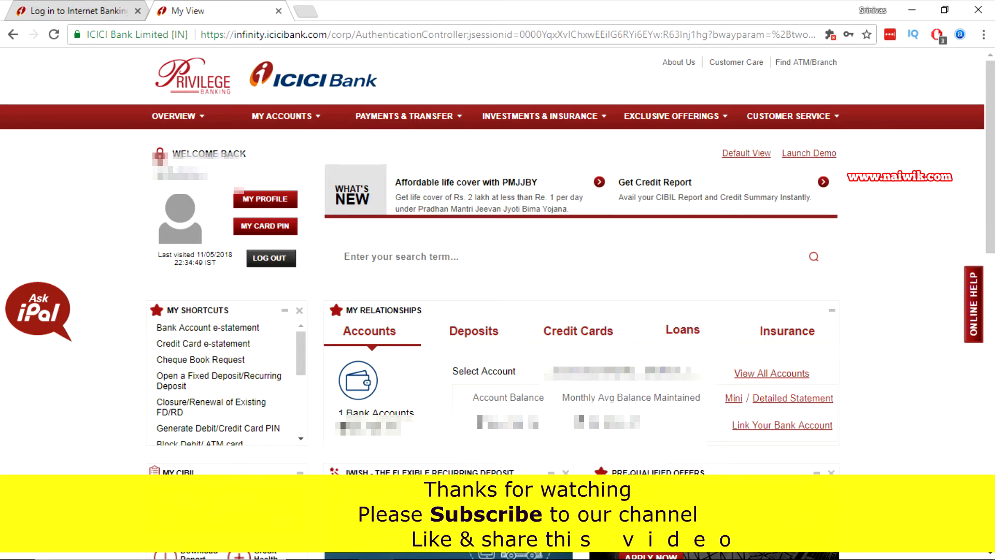